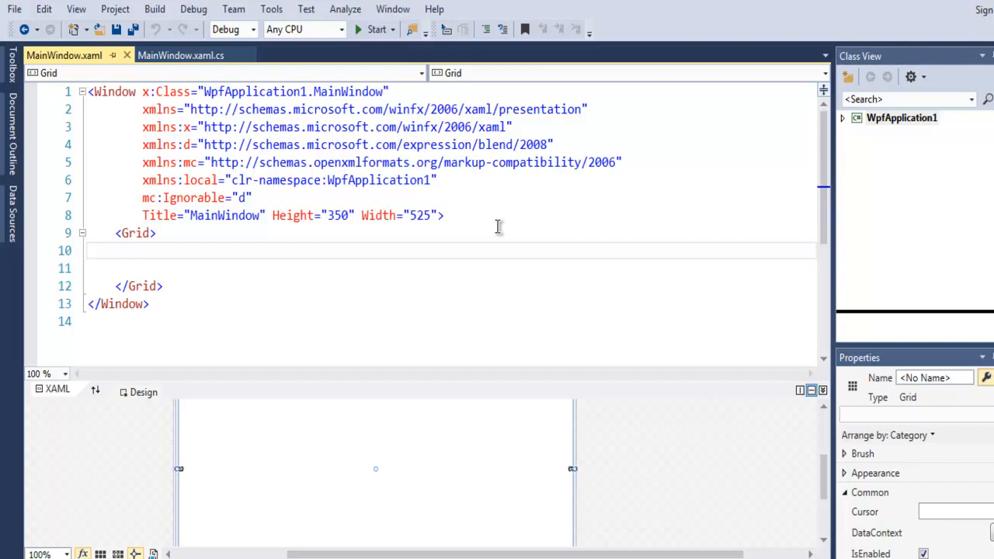
{"action": "mouse_move", "coordinate": [468, 228]}
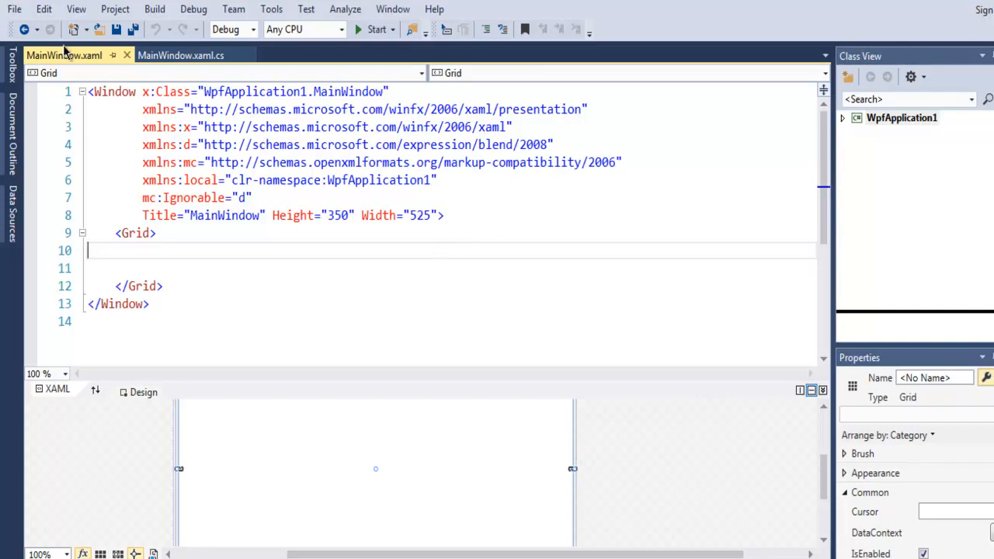
{"action": "mouse_move", "coordinate": [181, 55]}
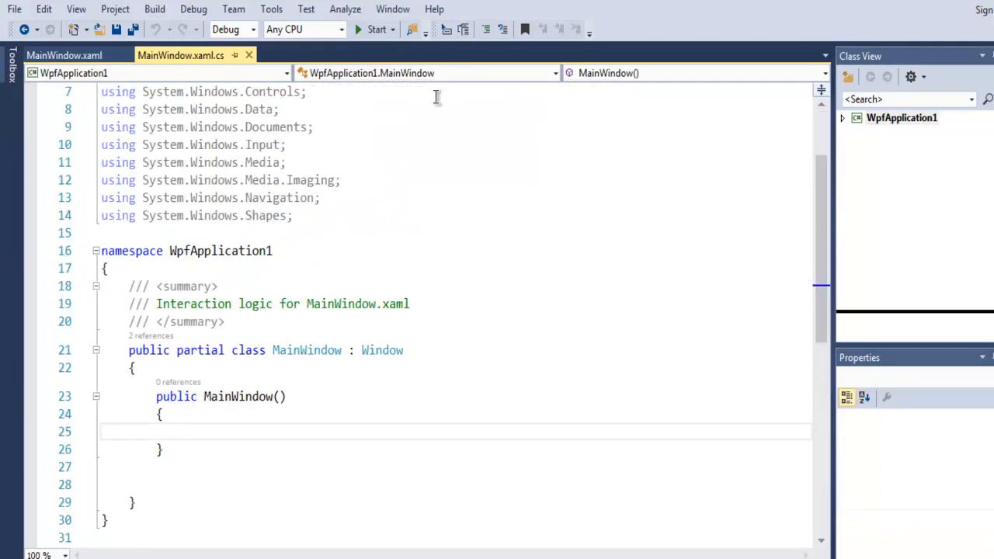
Scroll the MainWindow.xaml markup down to the Grid to add a blank line.
{"action": "scroll", "scroll_direction": "down", "scroll_amount": 3}
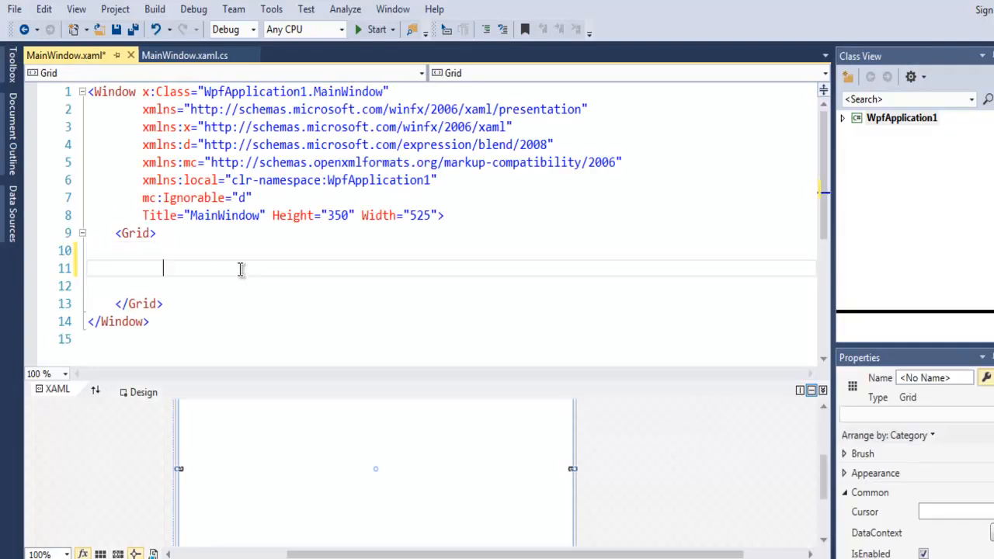
Write <Button x:Name="button" Content="Click Button" in the Grid and begin a Click attribute.
{"action": "type", "text": "<Button"}
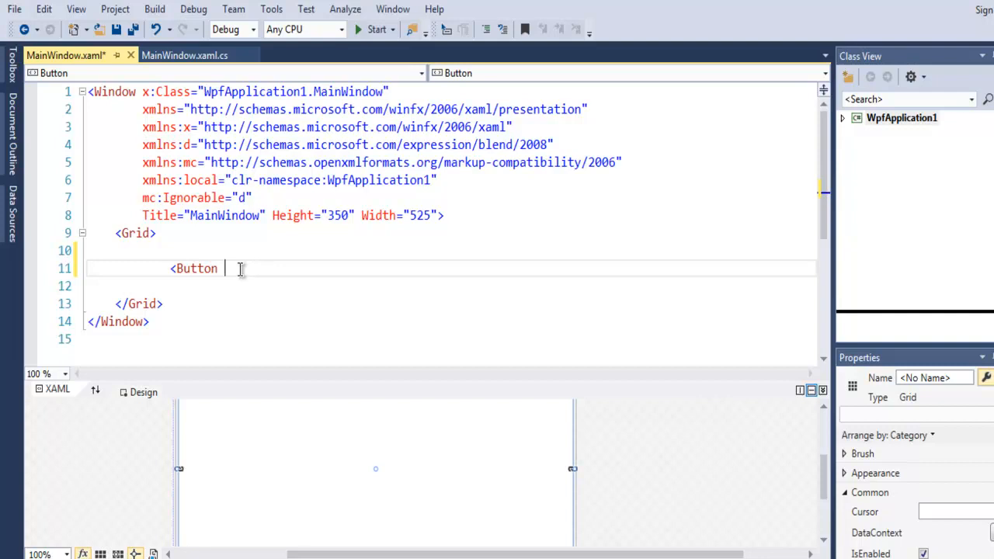
{"action": "type", "text": "\" \""}
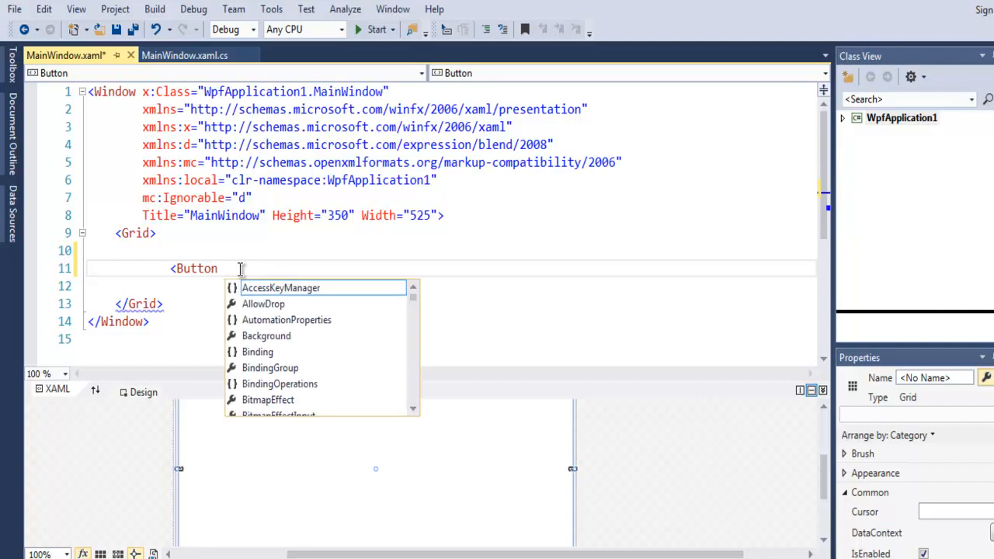
{"action": "type", "text": "x"}
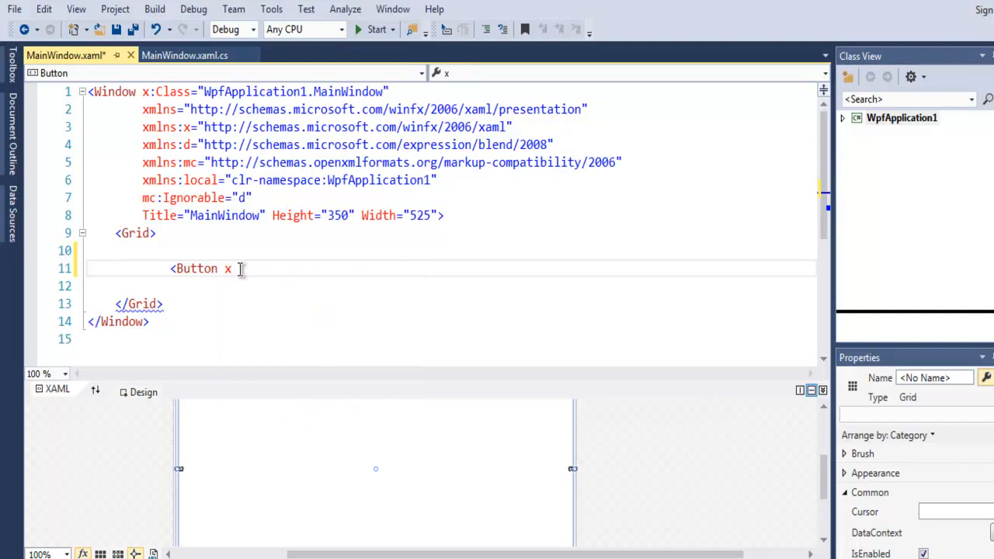
{"action": "type", "text": ":Name=\"BUTT"}
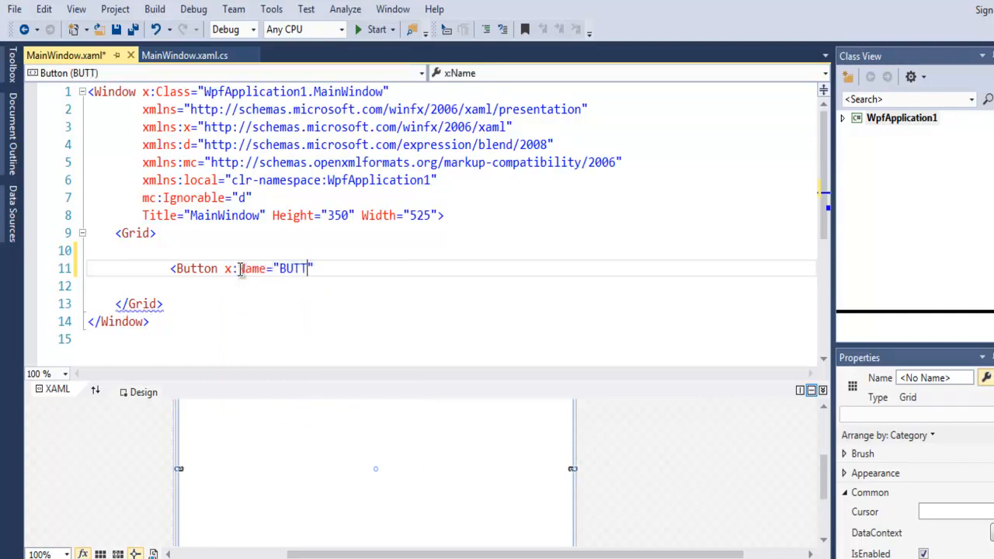
{"action": "type", "text": "butto"}
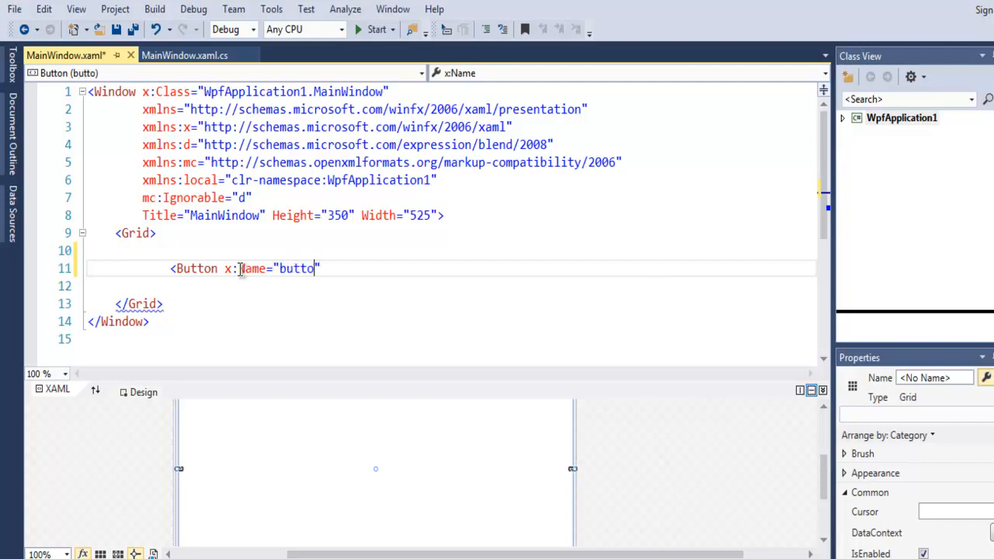
{"action": "type", "text": "n"}
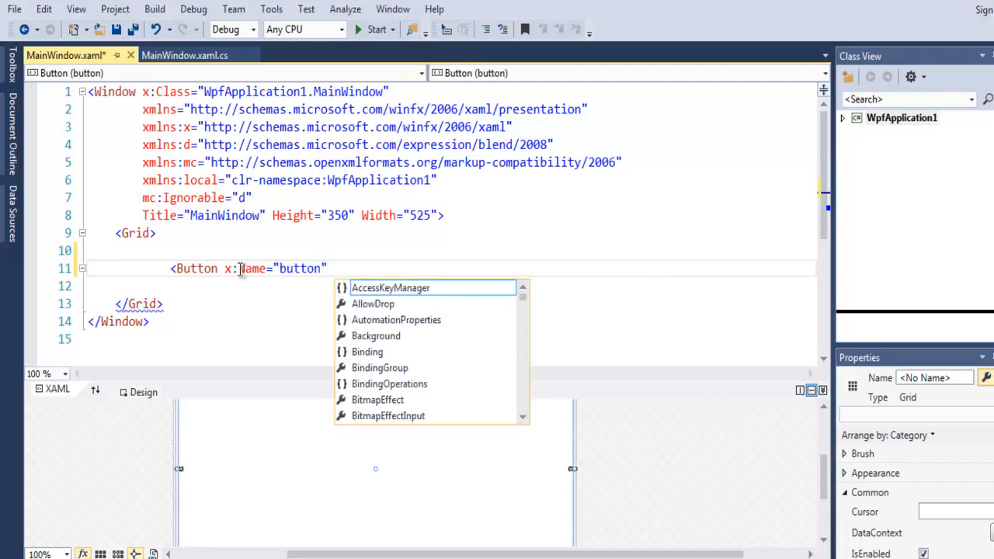
{"action": "type", "text": "content=\" \"\""}
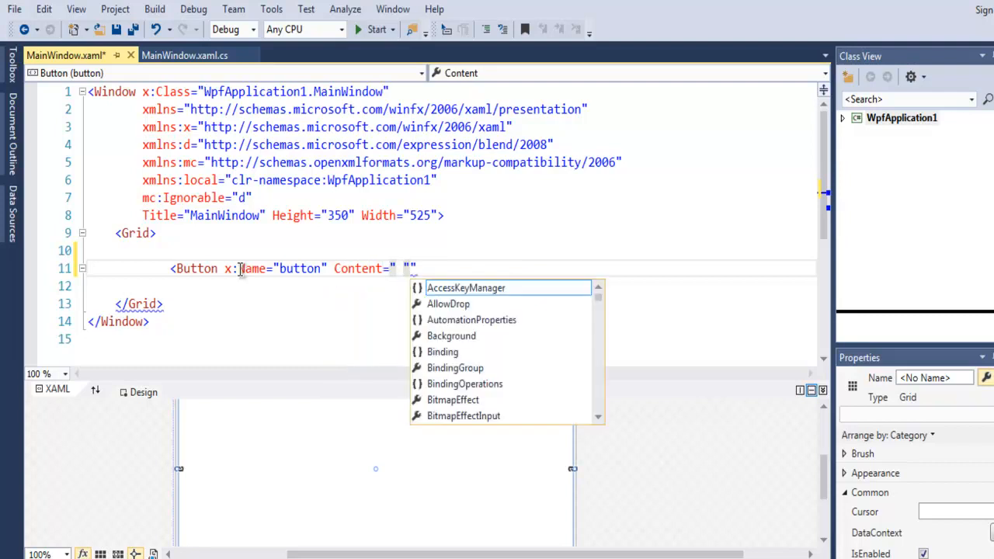
{"action": "type", "text": "Click Bu"}
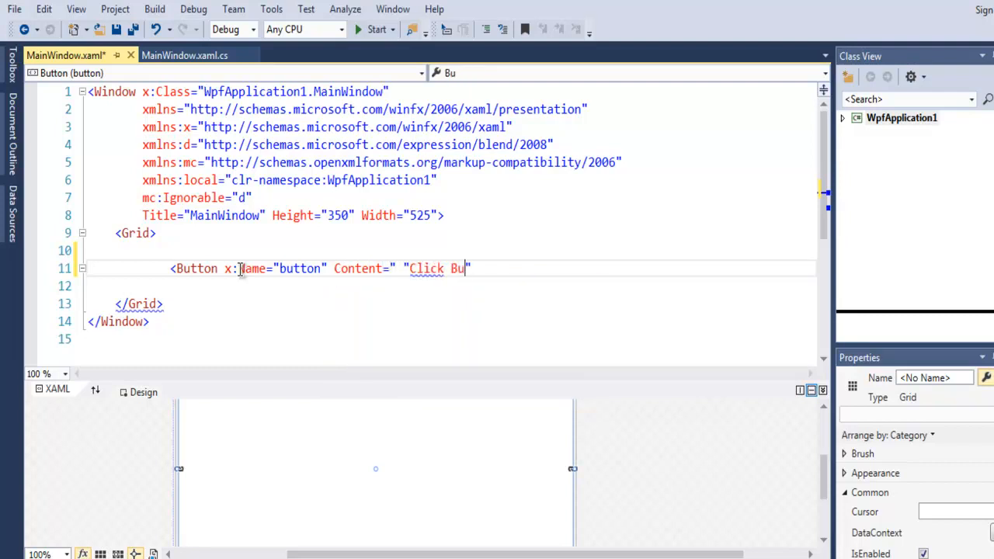
{"action": "type", "text": "tton"}
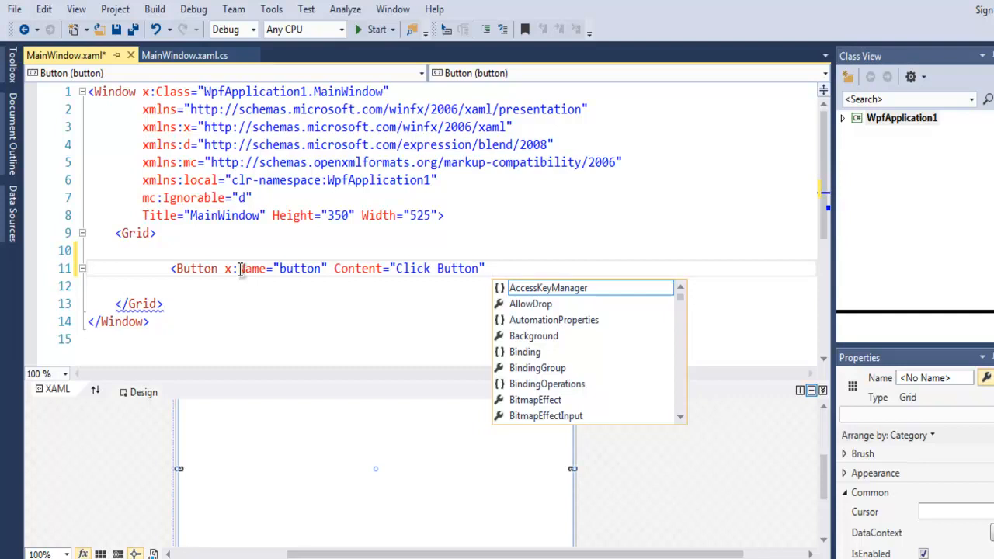
{"action": "type", "text": "Click=\""}
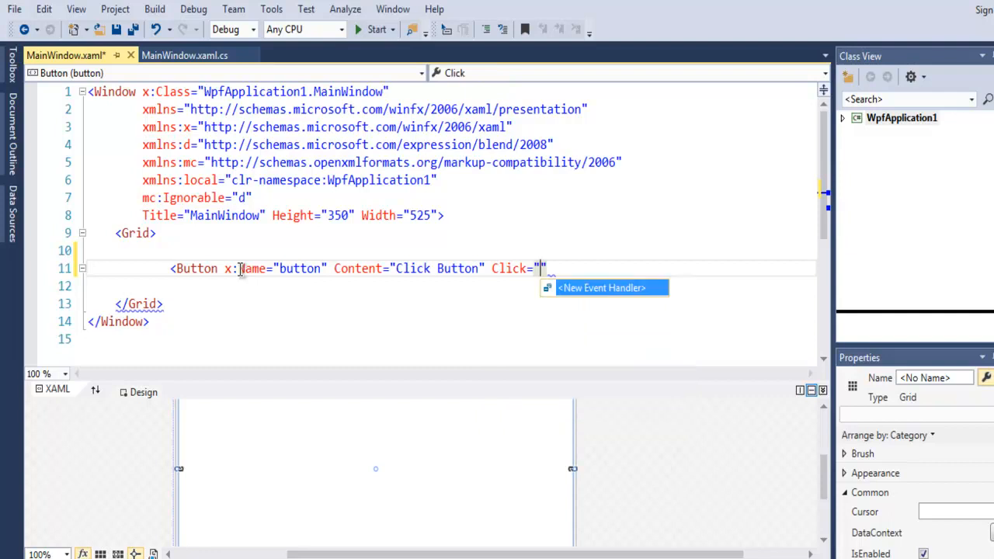
{"action": "mouse_move", "coordinate": [601, 288]}
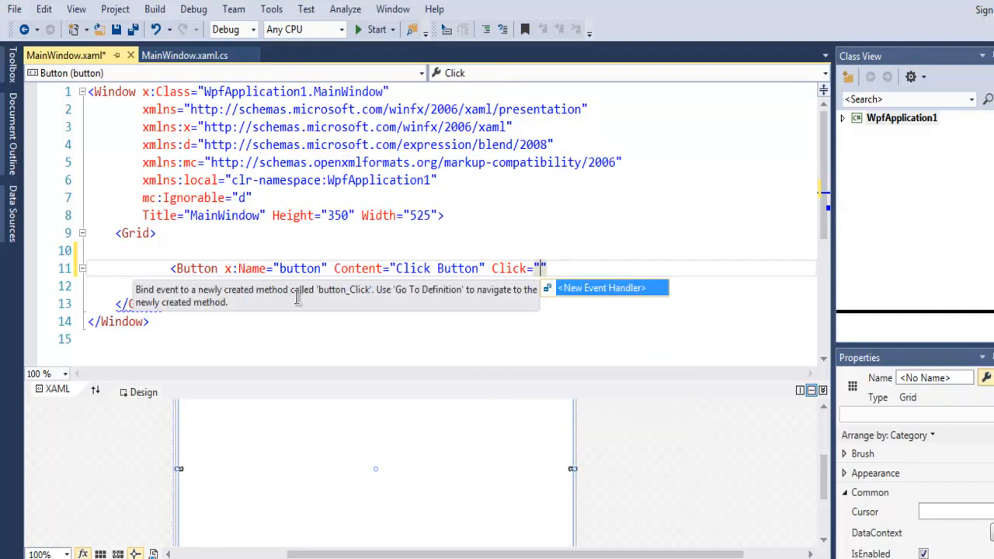
{"action": "mouse_move", "coordinate": [545, 355]}
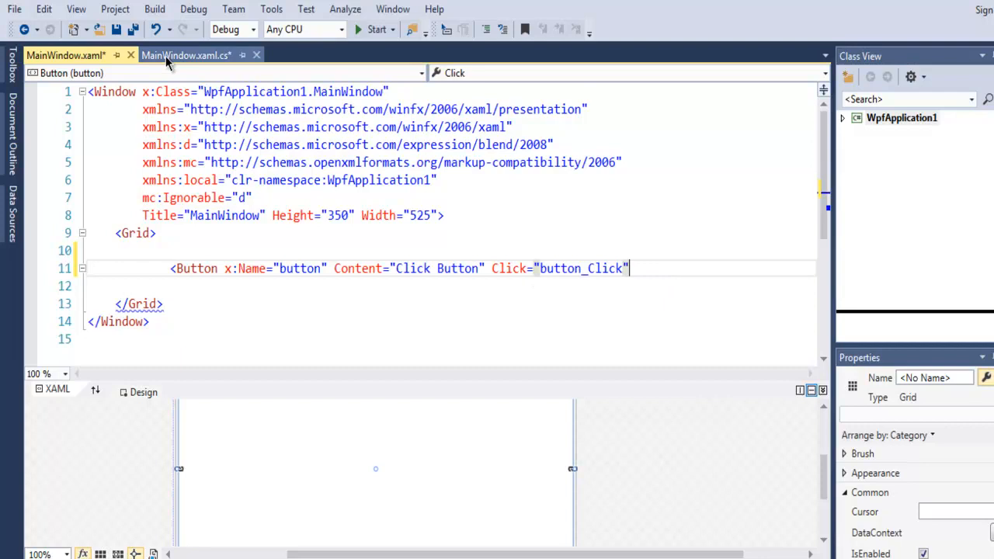
Choose <New Event Handler> from IntelliSense to create button_Click.
{"action": "left_click", "coordinate": [186, 55]}
{"action": "type", "text": " Width=\""}
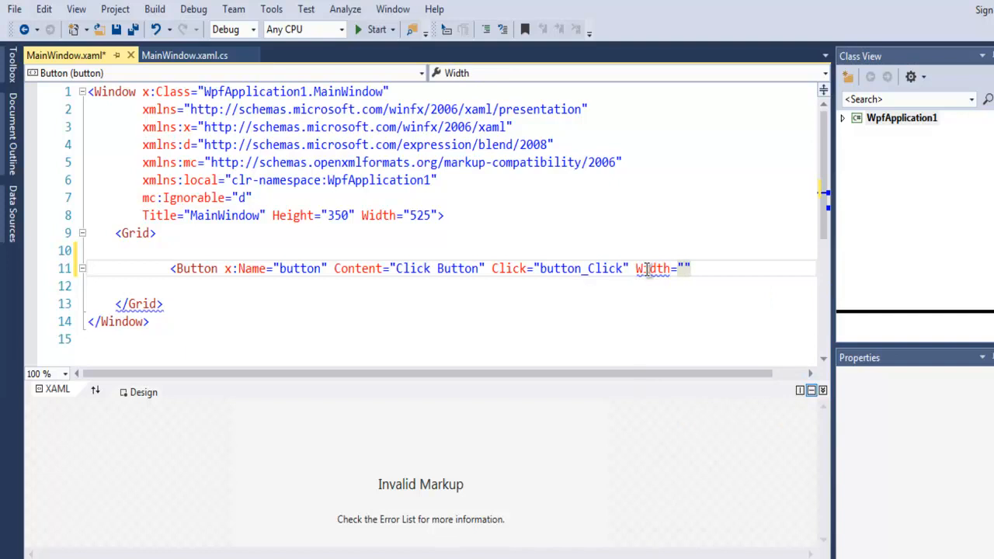
Set the Button's Width to 150 and Height to 150.
{"action": "type", "text": "150"}
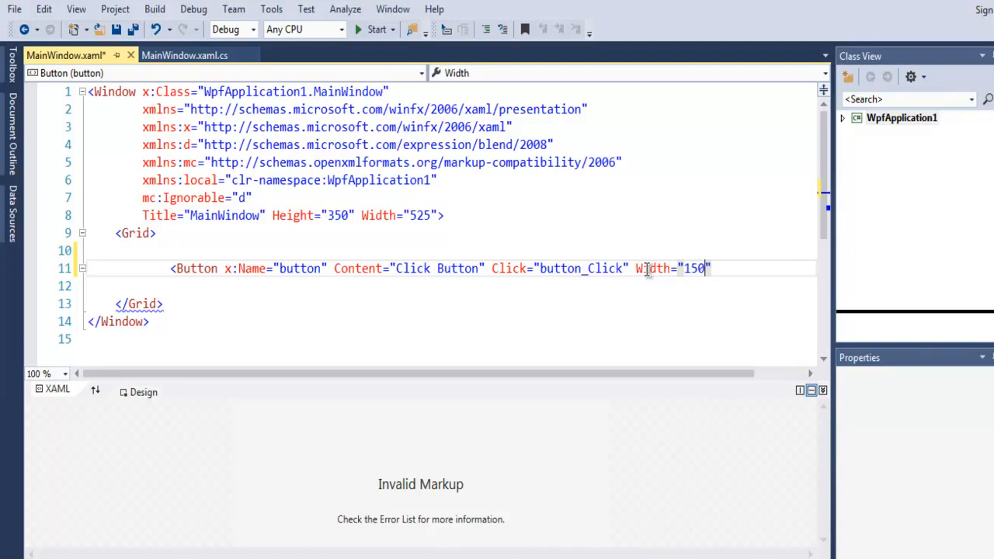
{"action": "type", "text": "hei"}
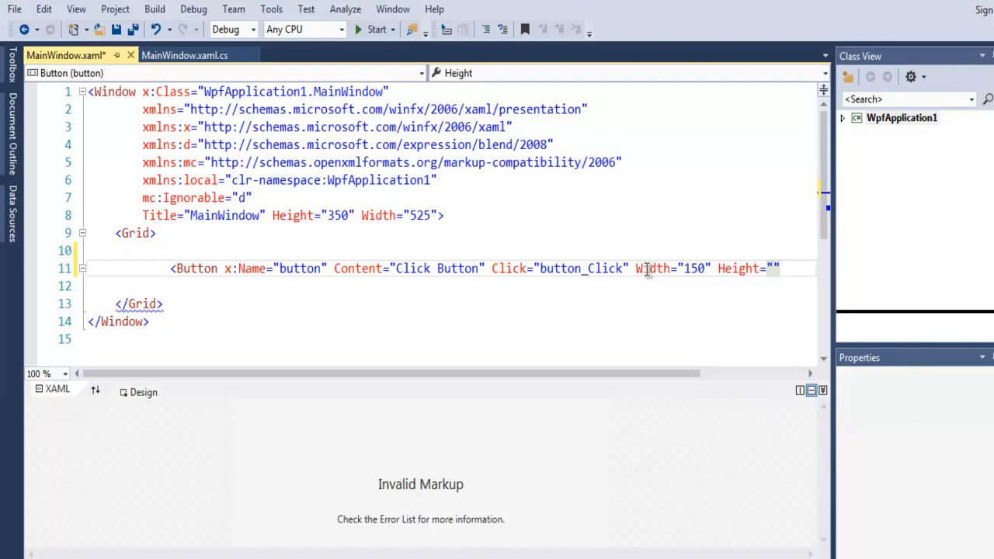
{"action": "type", "text": "150"}
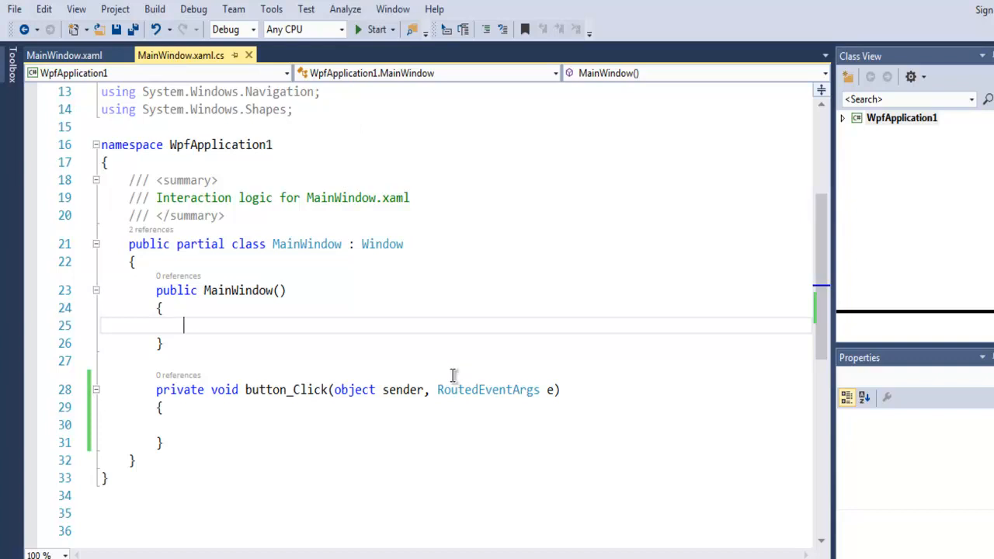
{"action": "left_click", "coordinate": [214, 425]}
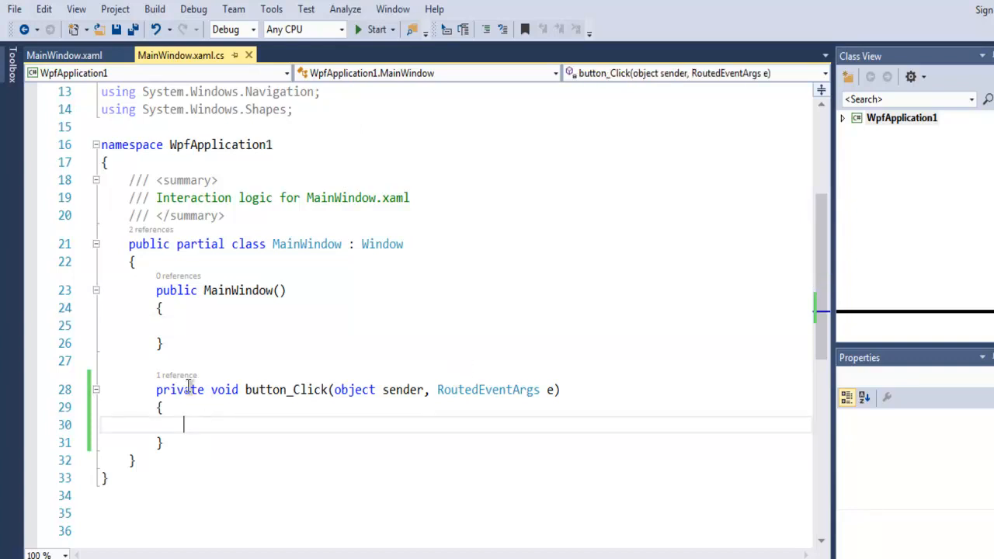
{"action": "mouse_move", "coordinate": [326, 390]}
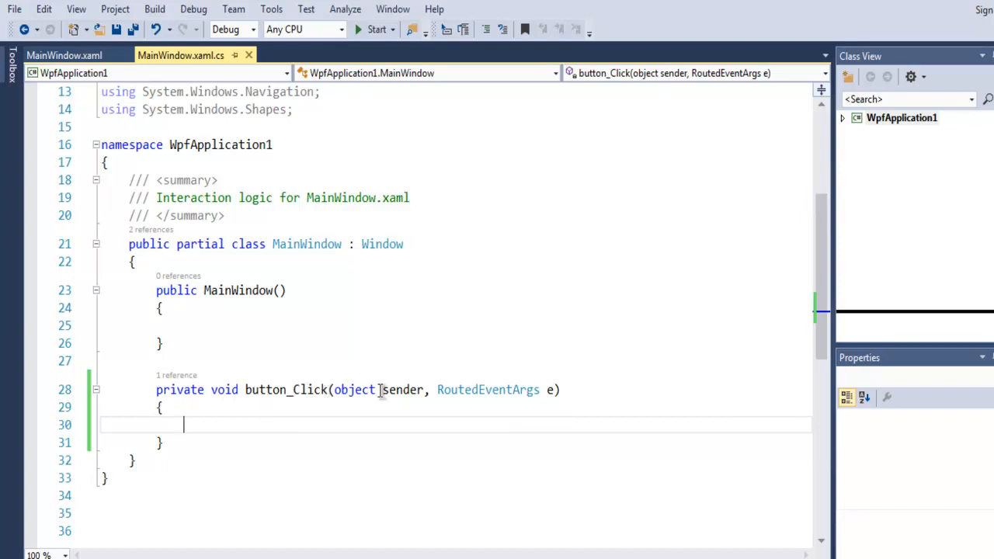
{"action": "mouse_move", "coordinate": [461, 399]}
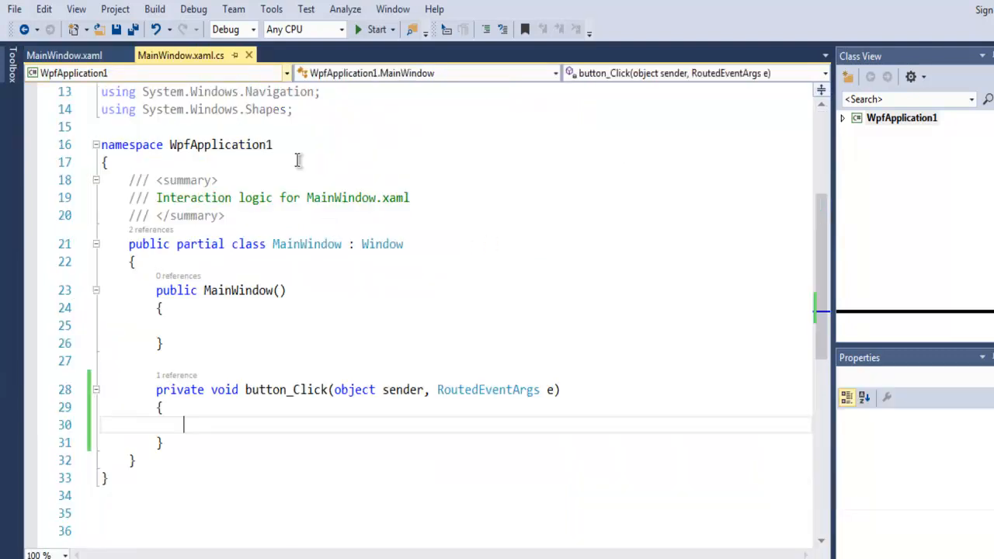
{"action": "mouse_move", "coordinate": [349, 389]}
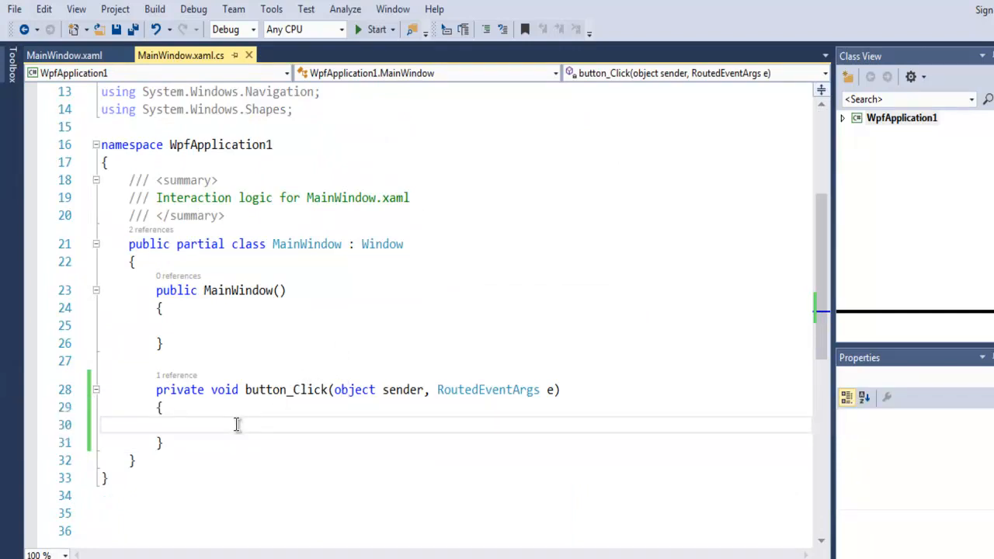
Add MessageBox.Show("Hello DevNami"); inside the button_Click handler.
{"action": "type", "text": "MessageBox.Show("}
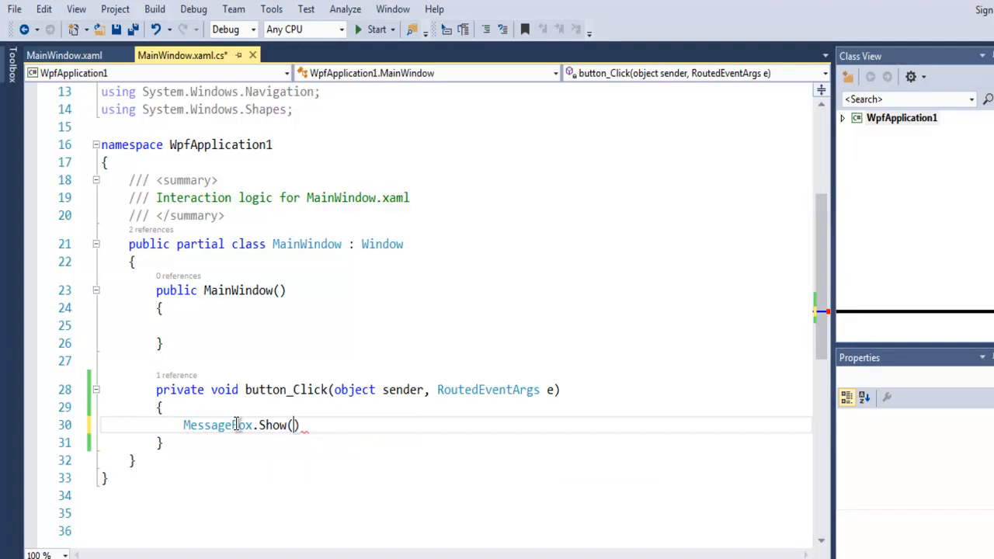
{"action": "type", "text": "\"\""}
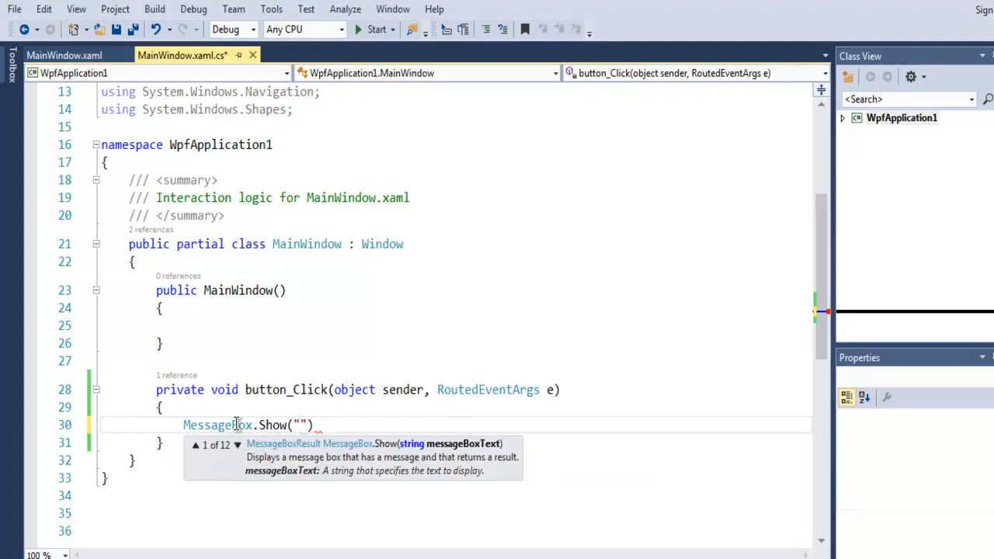
{"action": "type", "text": "Hello"}
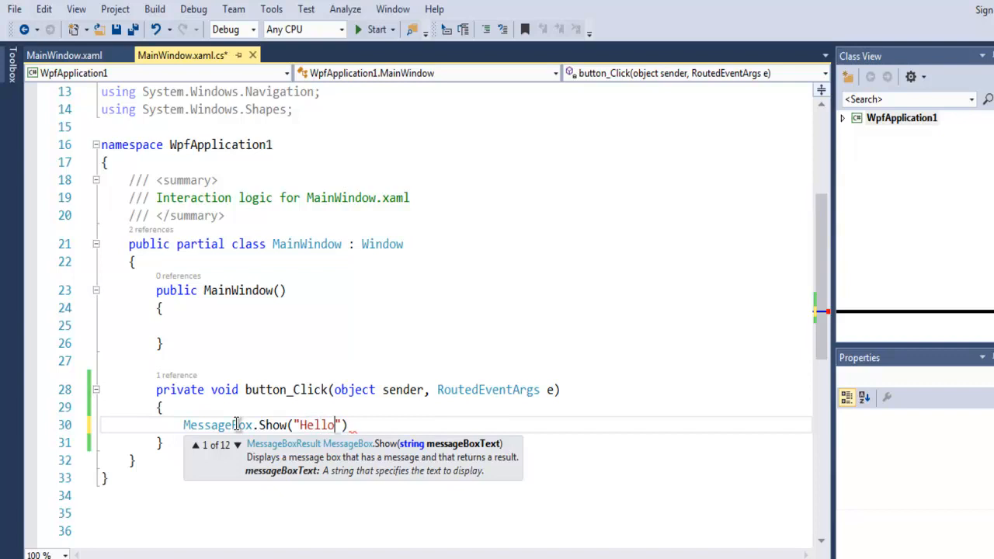
{"action": "type", "text": "Dev"}
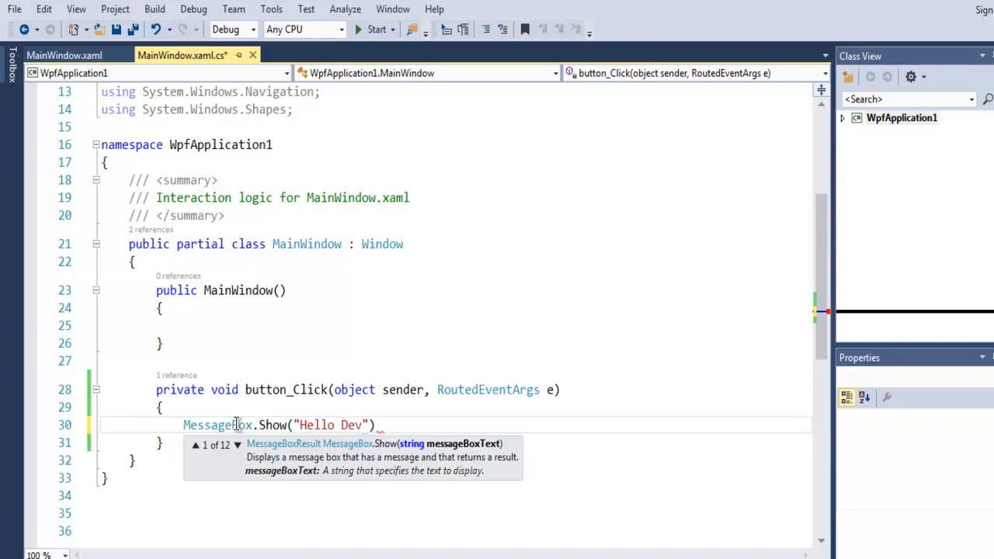
{"action": "type", "text": "Nami"}
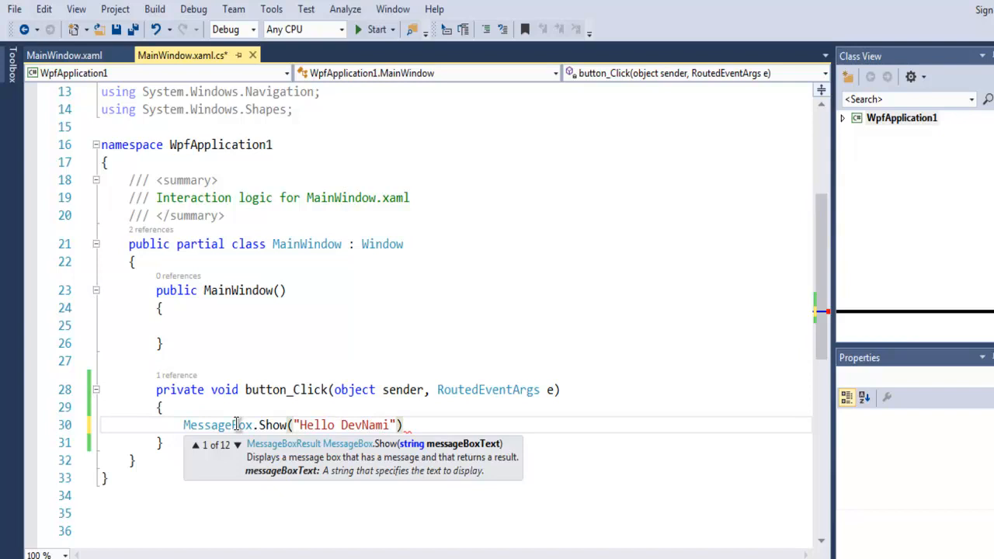
{"action": "type", "text": ");"}
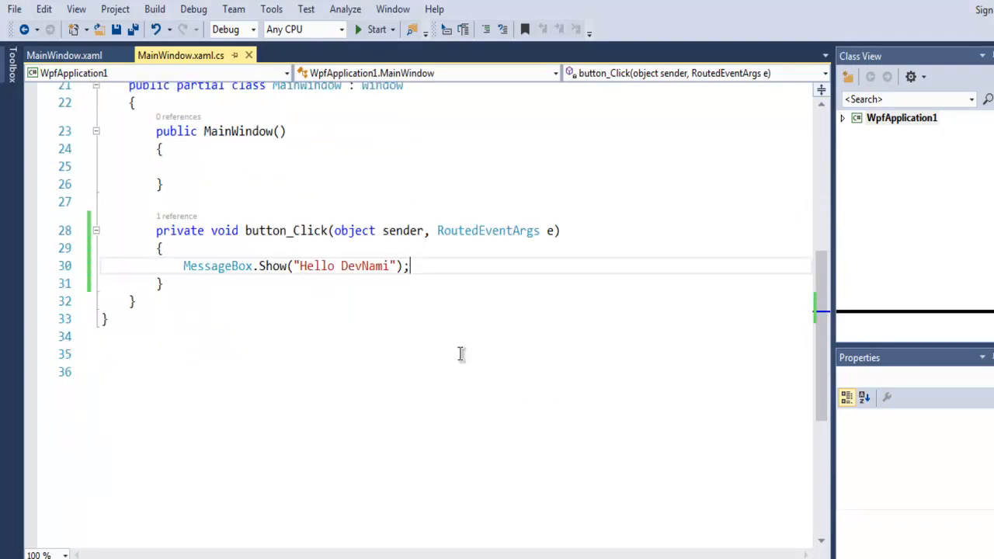
{"action": "mouse_move", "coordinate": [314, 266]}
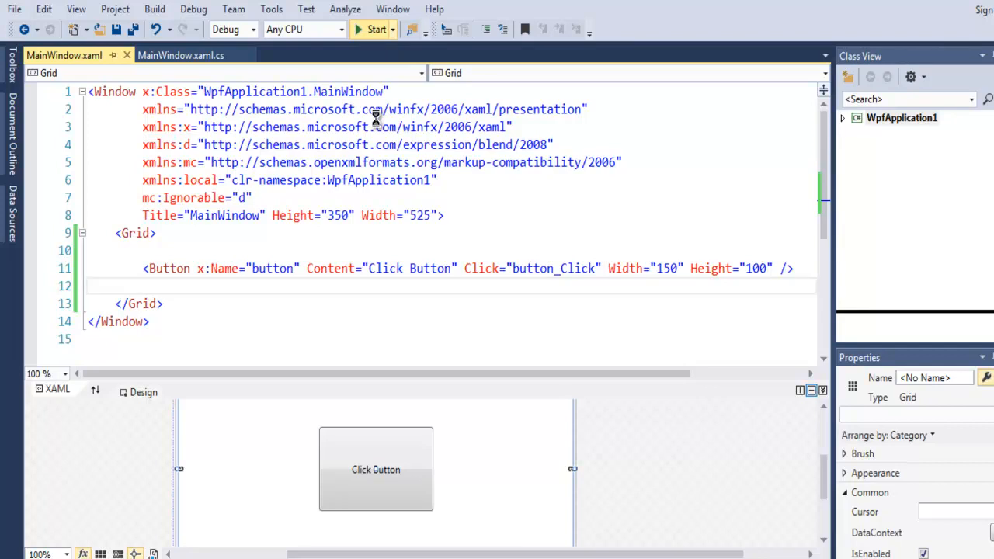
Build and launch the WPF app with the Start button.
{"action": "left_click", "coordinate": [376, 29]}
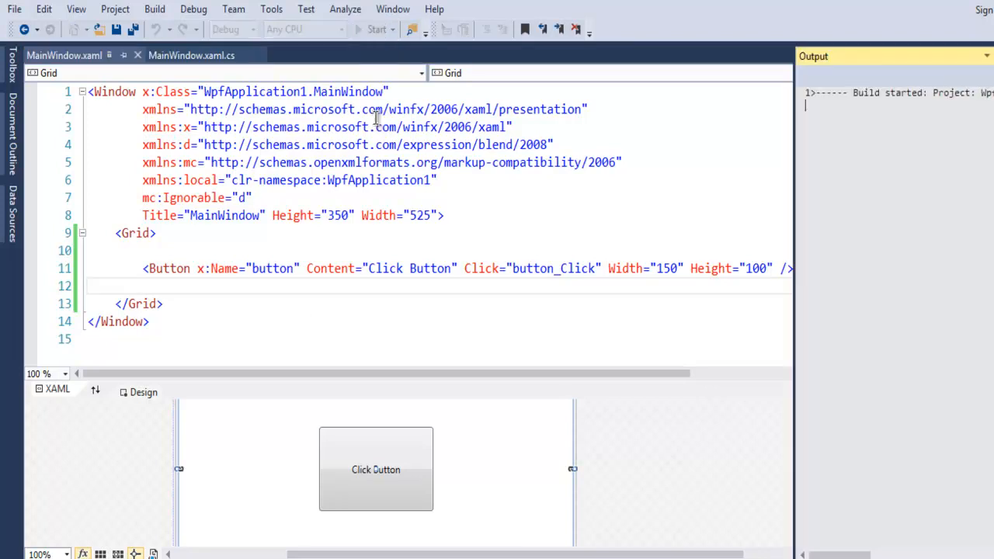
{"action": "mouse_move", "coordinate": [686, 241]}
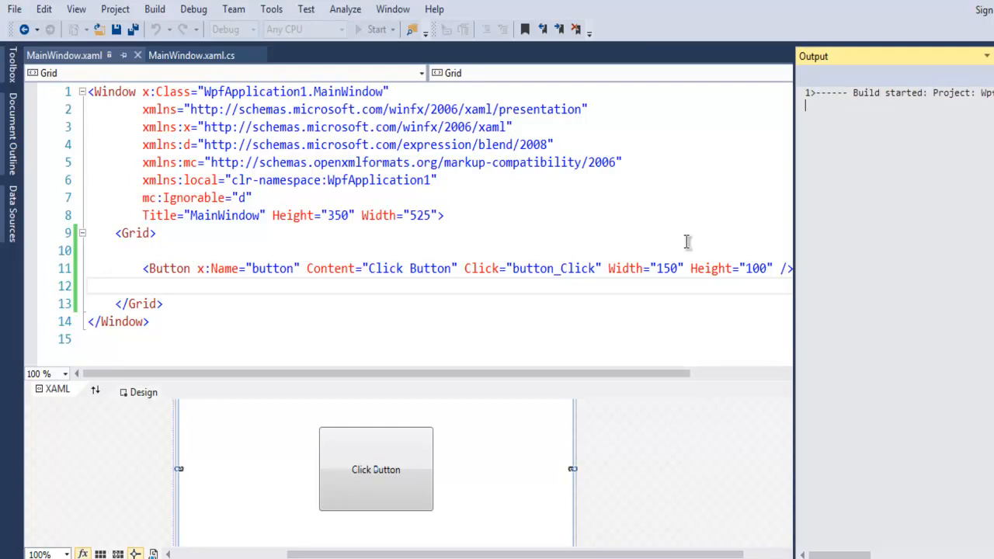
{"action": "mouse_move", "coordinate": [743, 223]}
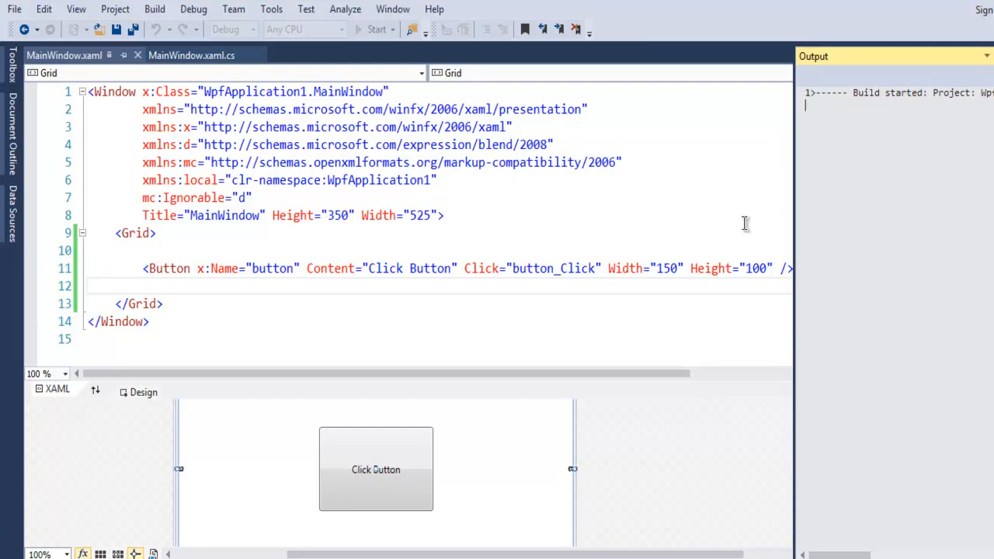
{"action": "mouse_move", "coordinate": [836, 149]}
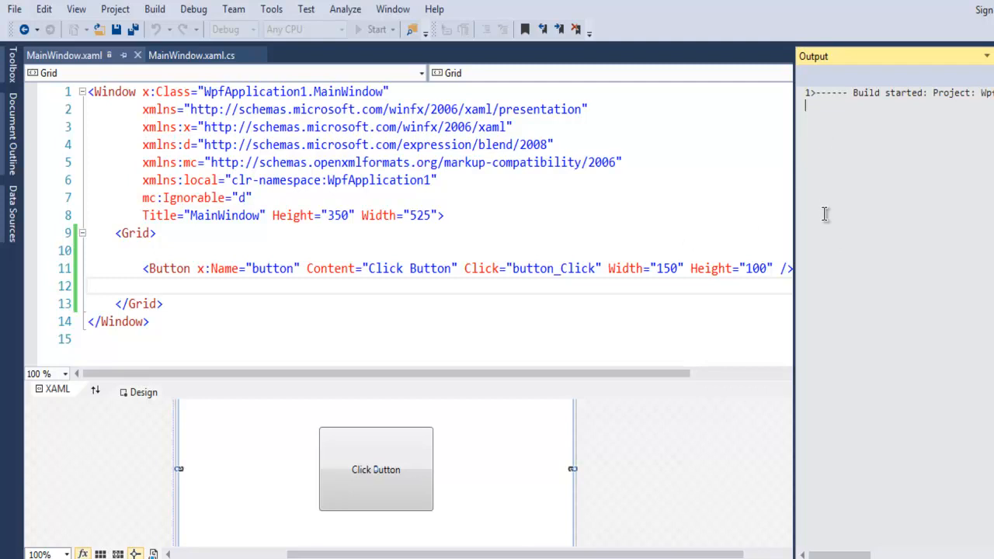
{"action": "mouse_move", "coordinate": [672, 218]}
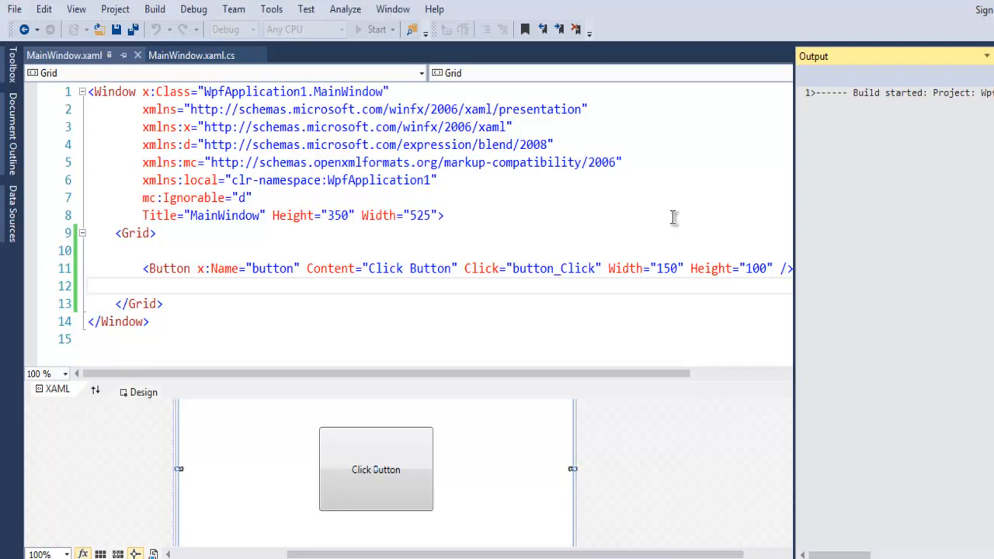
{"action": "mouse_move", "coordinate": [818, 100]}
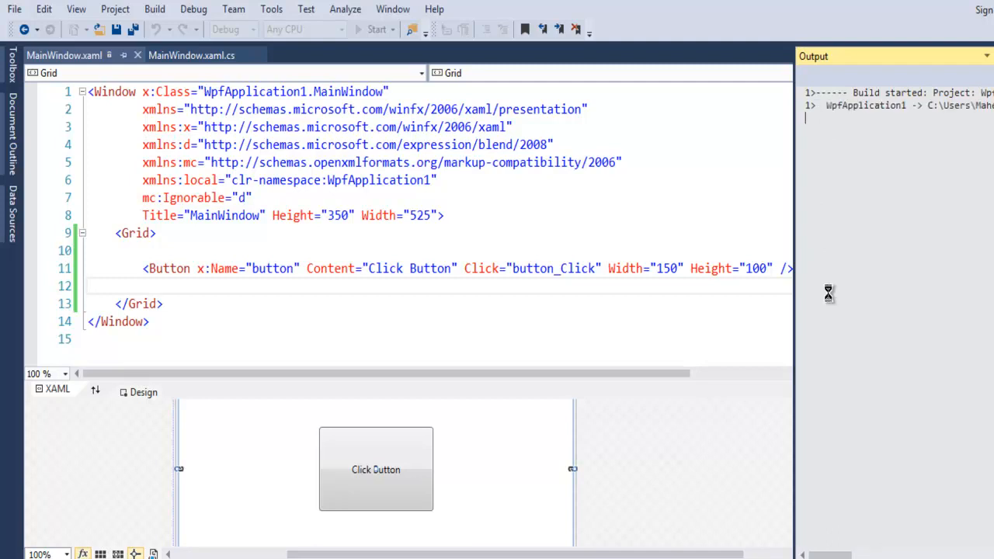
{"action": "left_click", "coordinate": [377, 30]}
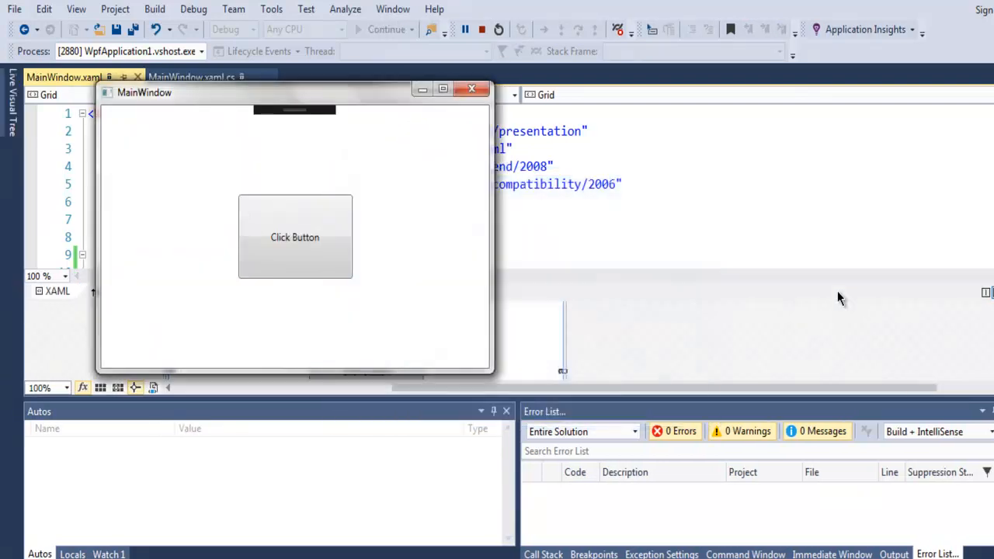
{"action": "left_click_drag", "start_coordinate": [145, 93], "coordinate": [284, 99]}
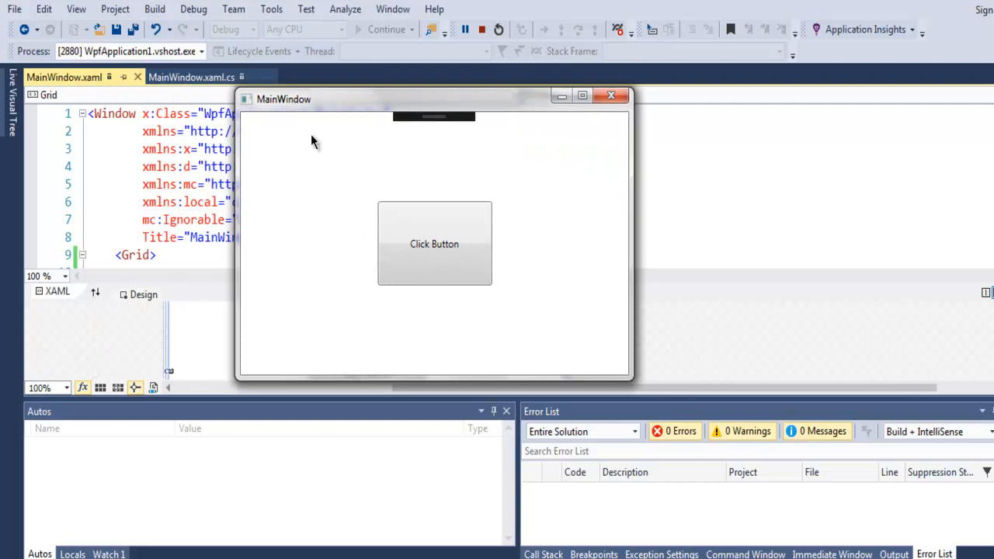
{"action": "mouse_move", "coordinate": [297, 193]}
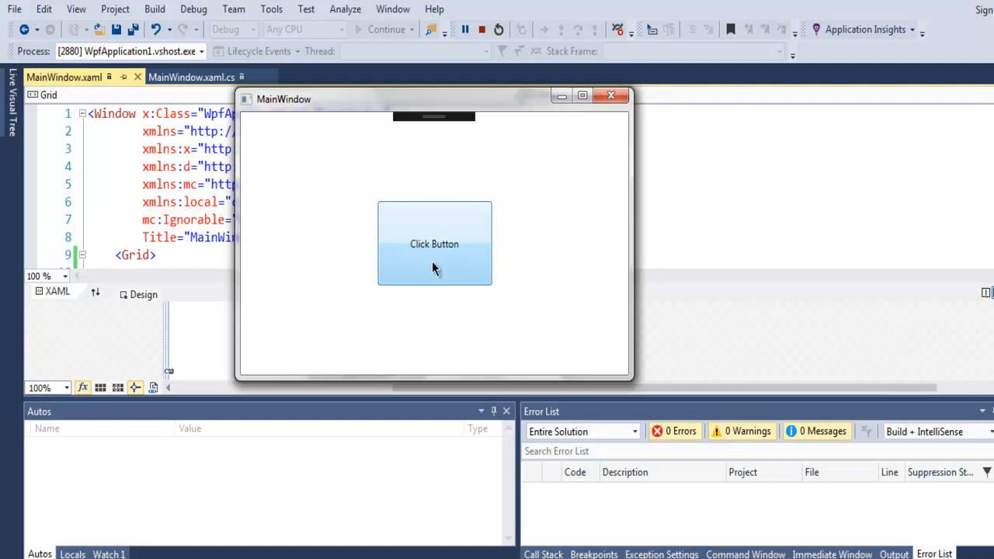
{"action": "left_click", "coordinate": [434, 244]}
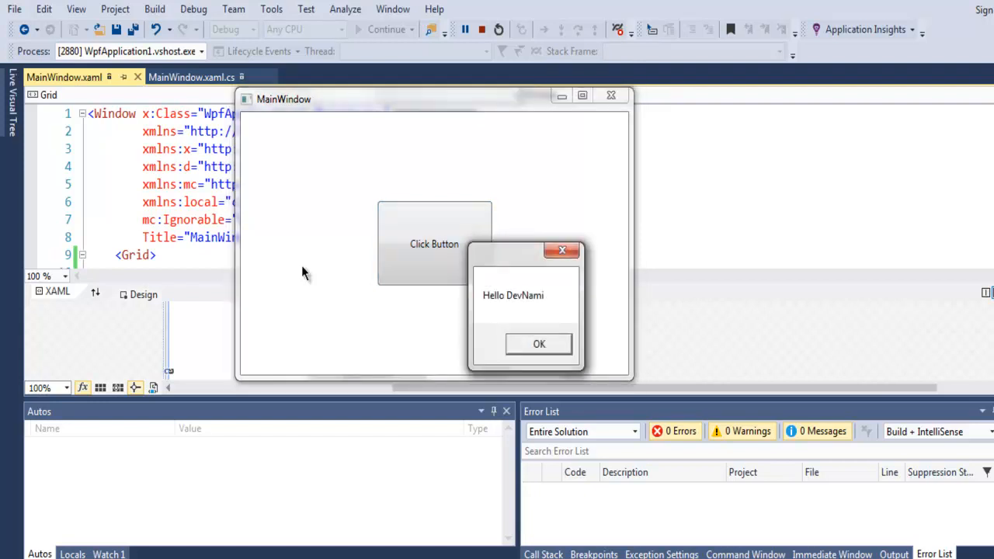
{"action": "mouse_move", "coordinate": [496, 415]}
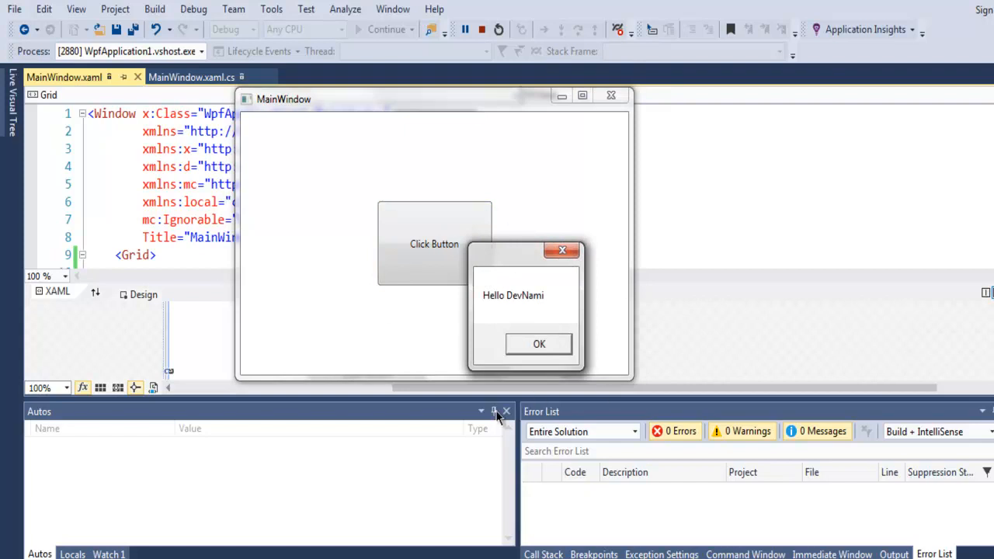
{"action": "mouse_move", "coordinate": [587, 303]}
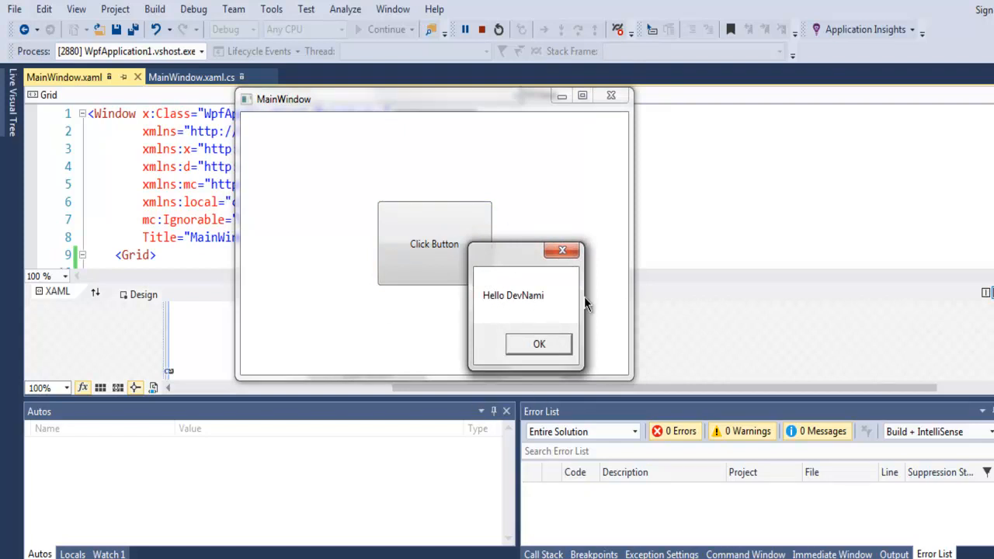
{"action": "mouse_move", "coordinate": [520, 302]}
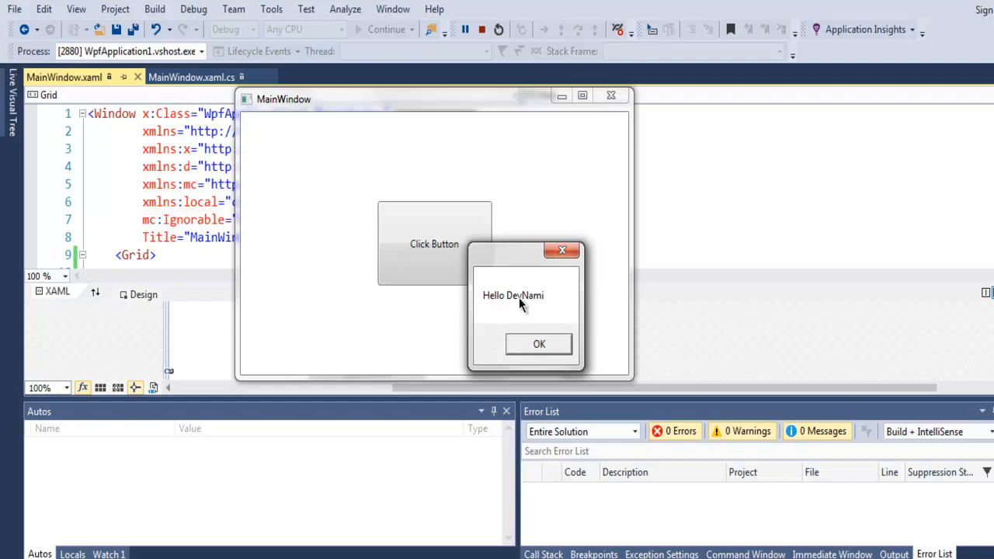
{"action": "mouse_move", "coordinate": [536, 303]}
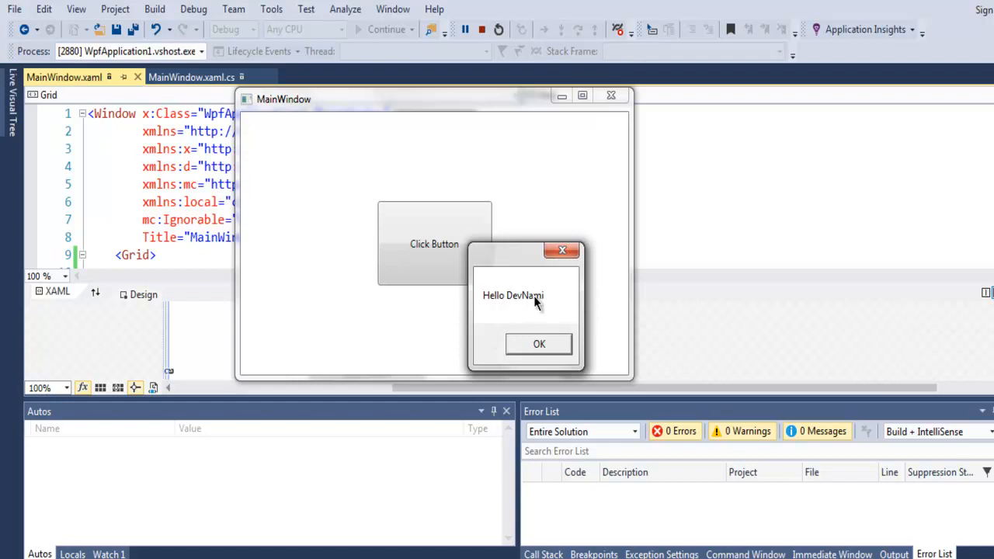
{"action": "mouse_move", "coordinate": [541, 308]}
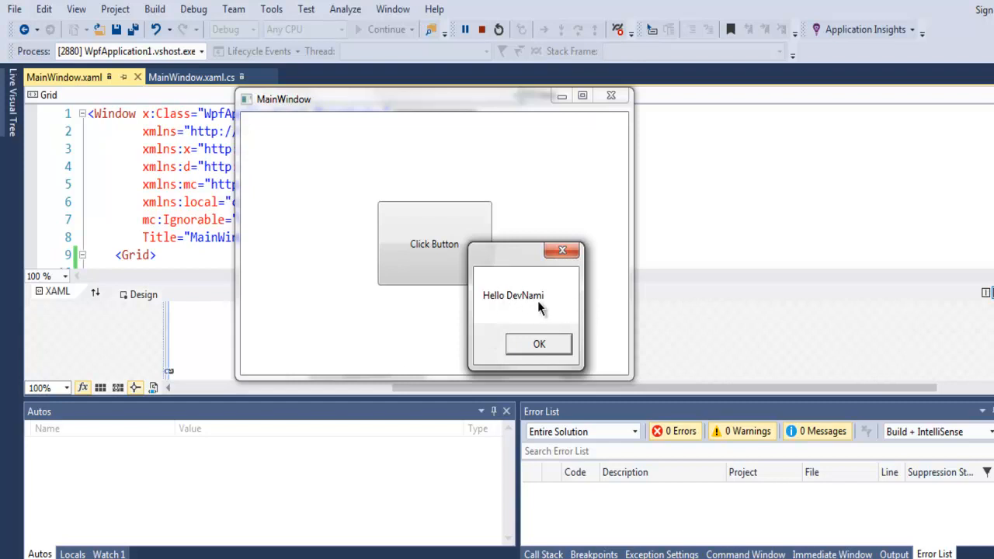
{"action": "mouse_move", "coordinate": [553, 304]}
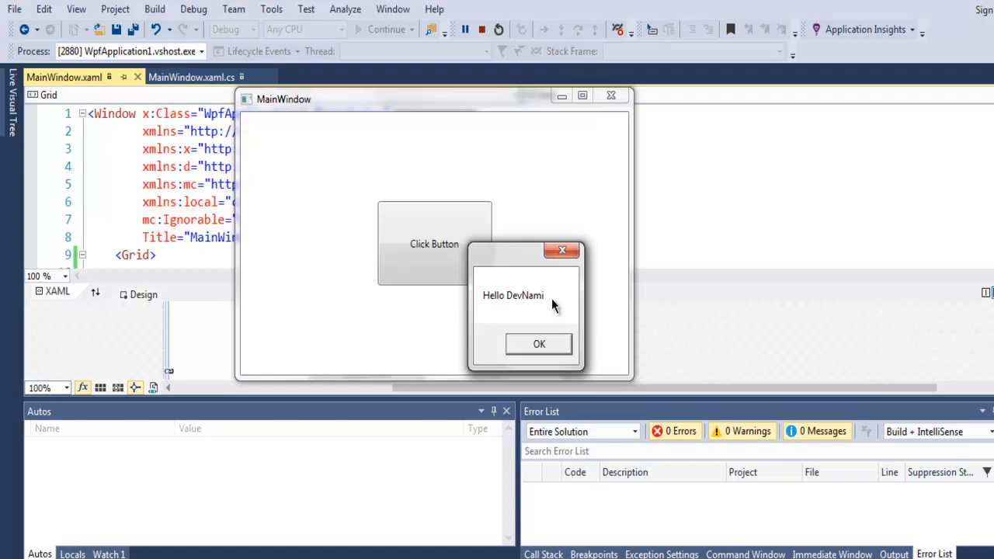
{"action": "left_click", "coordinate": [539, 343]}
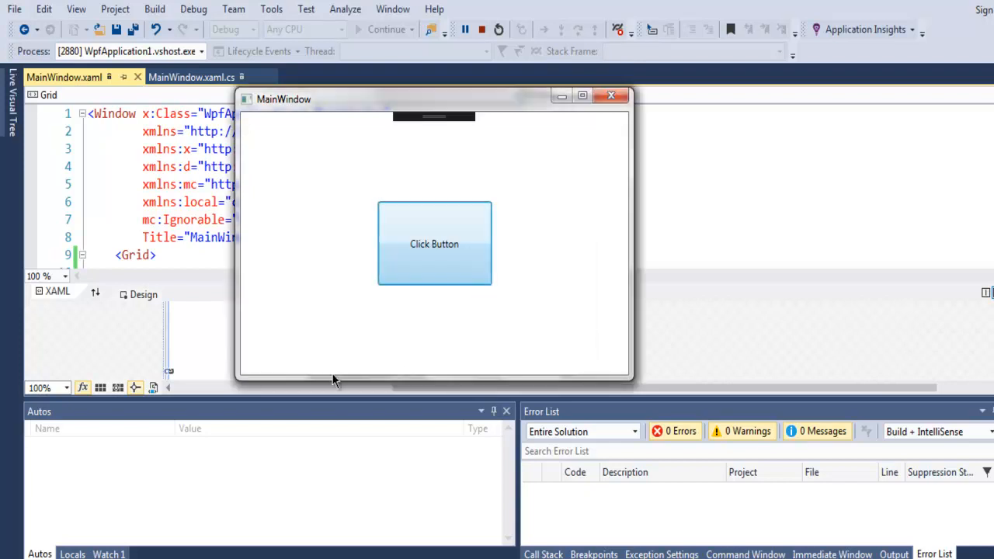
{"action": "mouse_move", "coordinate": [611, 96]}
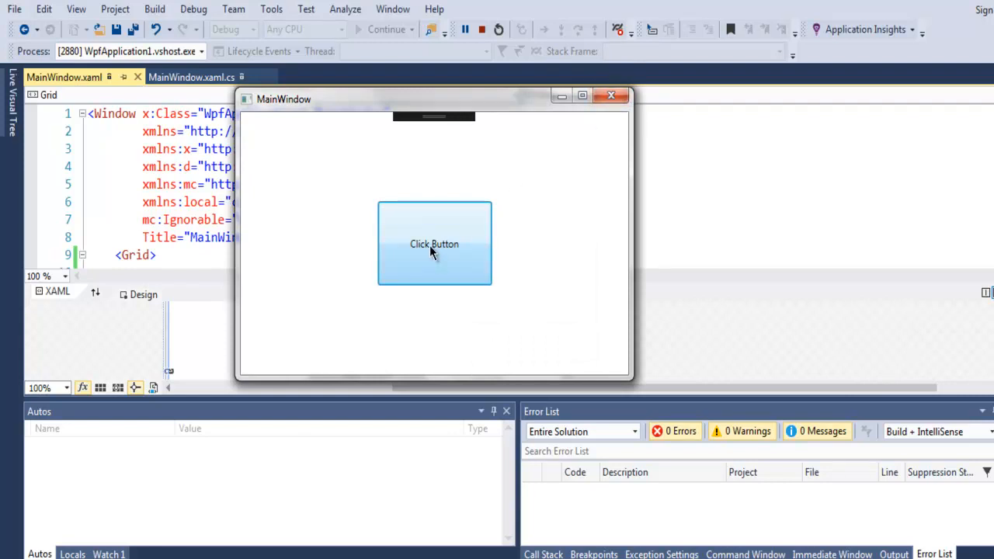
{"action": "mouse_move", "coordinate": [567, 236]}
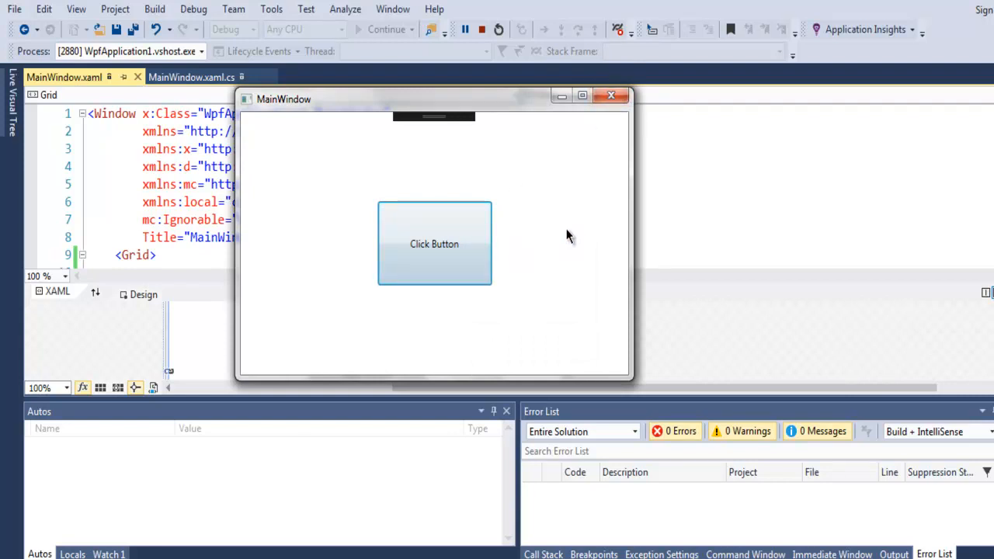